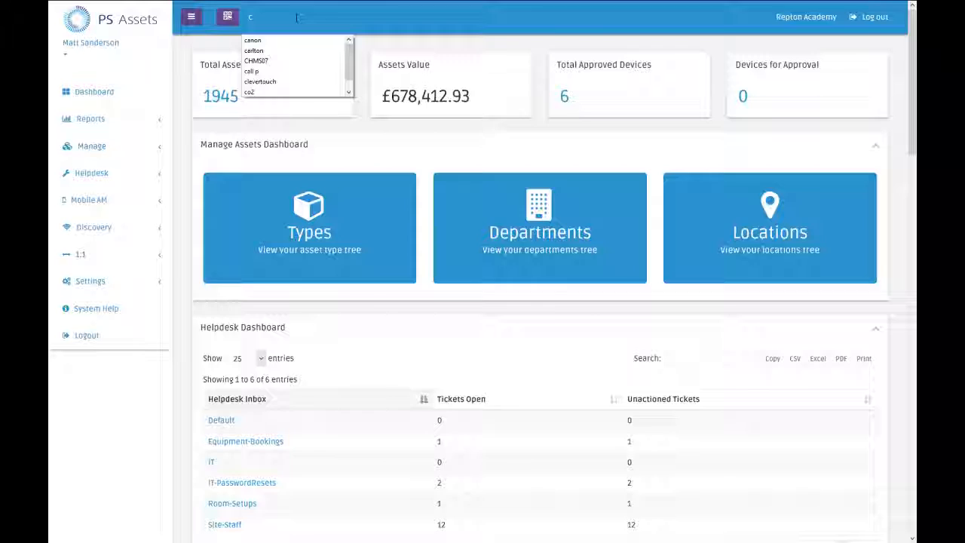
Step: Find the Contract Edu Elephant asset by searching 'ont' and review its Asset Documents section
{"action": "type", "text": "ont"}
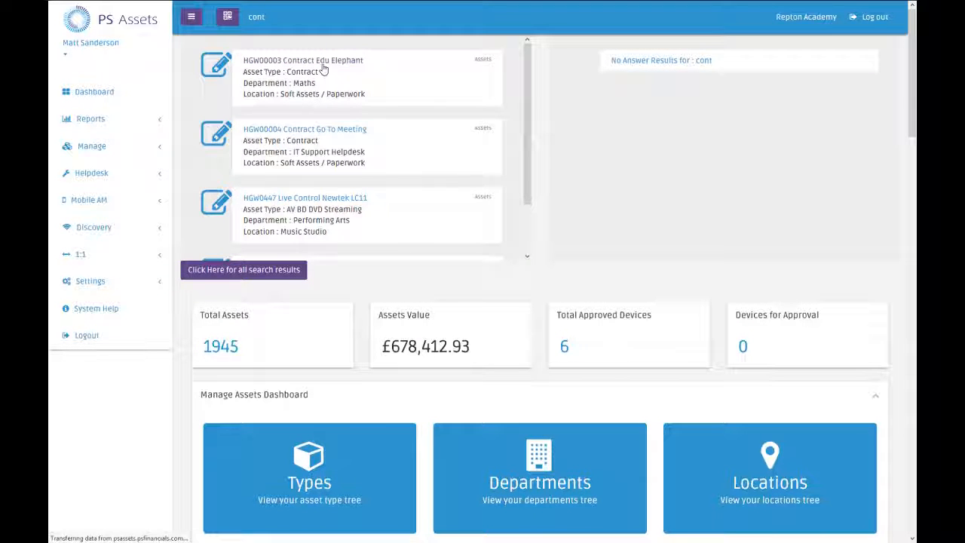
{"action": "left_click", "coordinate": [214, 64]}
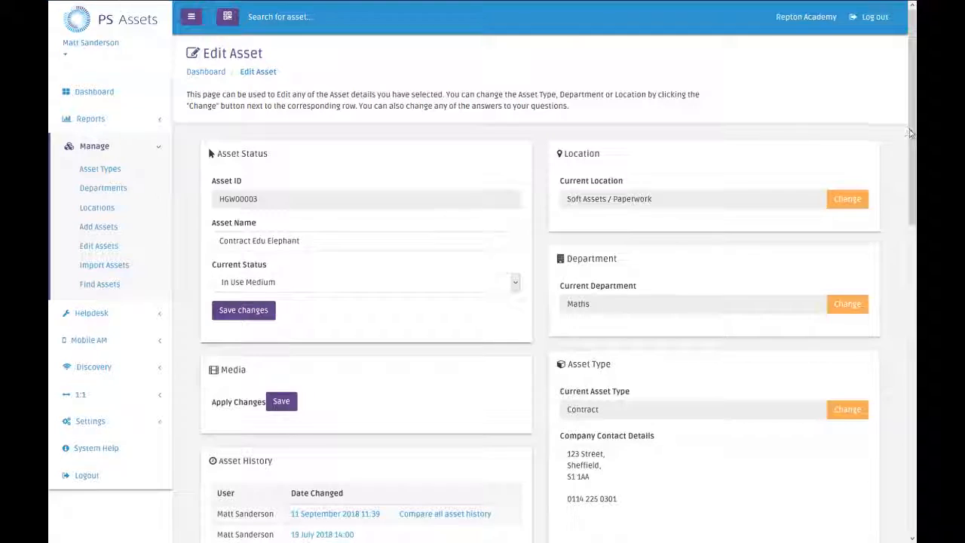
{"action": "scroll", "scroll_direction": "down", "scroll_amount": 3}
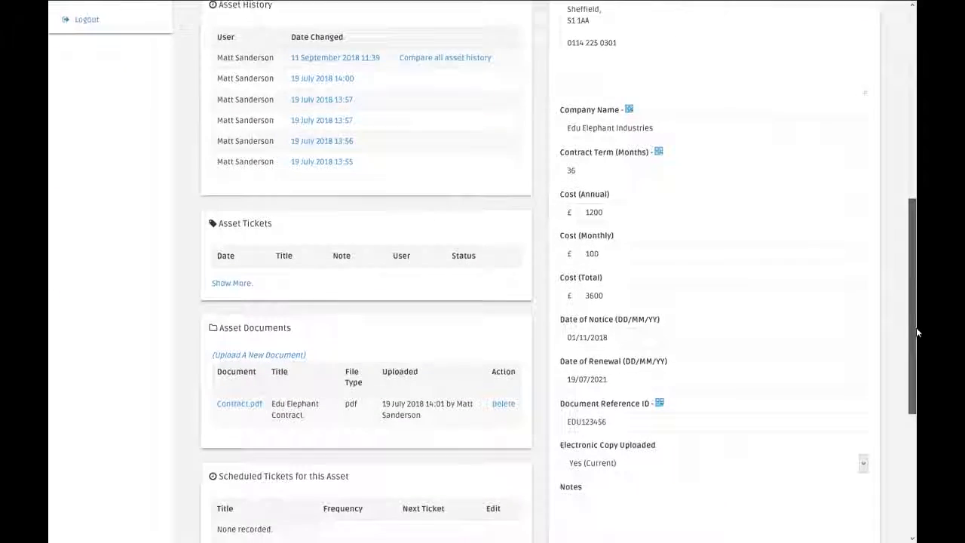
{"action": "scroll", "scroll_direction": "down", "scroll_amount": 3}
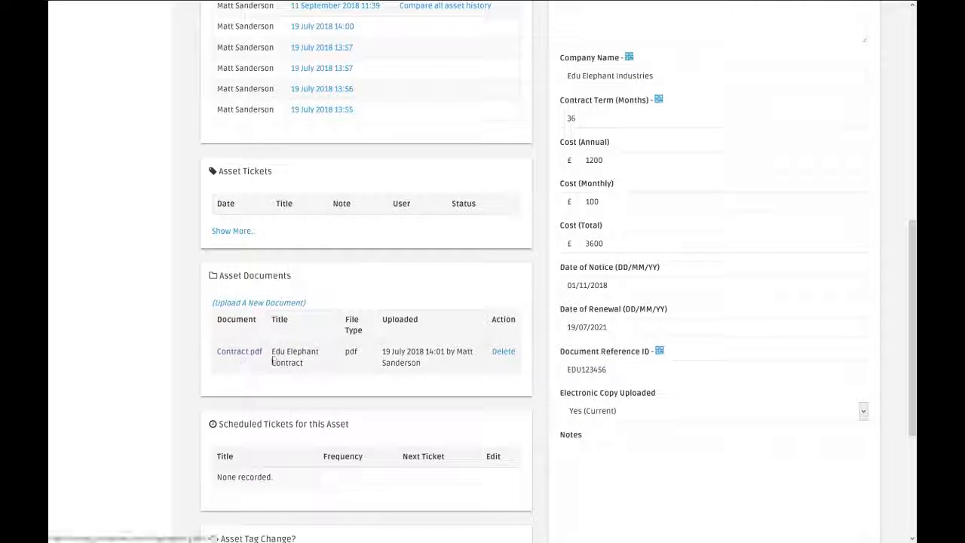
{"action": "left_click", "coordinate": [609, 326]}
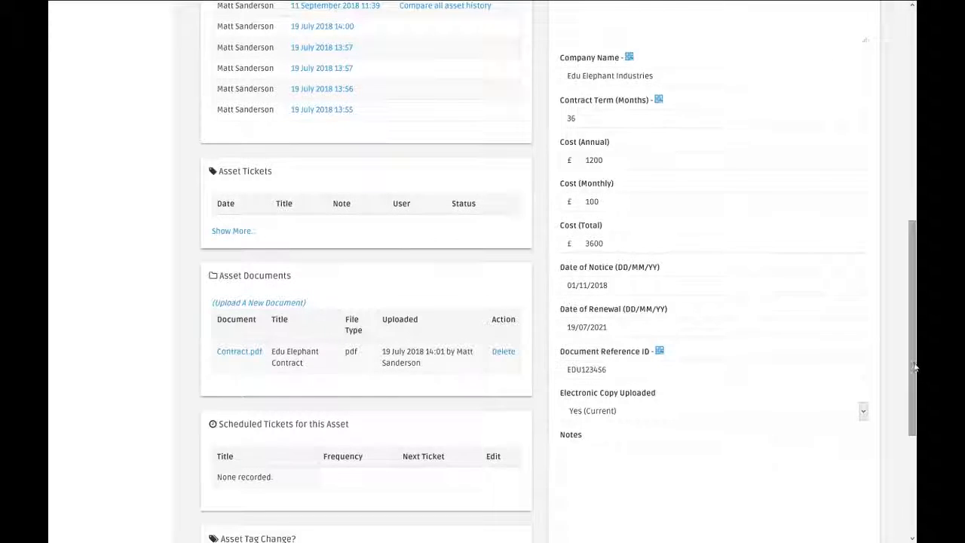
{"action": "scroll", "scroll_direction": "up", "scroll_amount": 3}
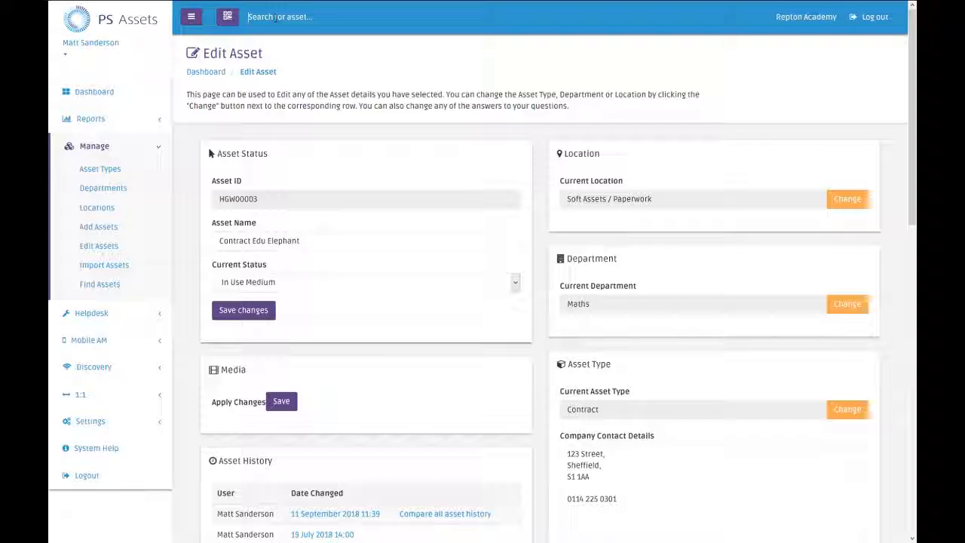
Step: Search 'exting' to reach the Fire Extinguisher record and view its empty Asset Documents section
{"action": "type", "text": "ex"}
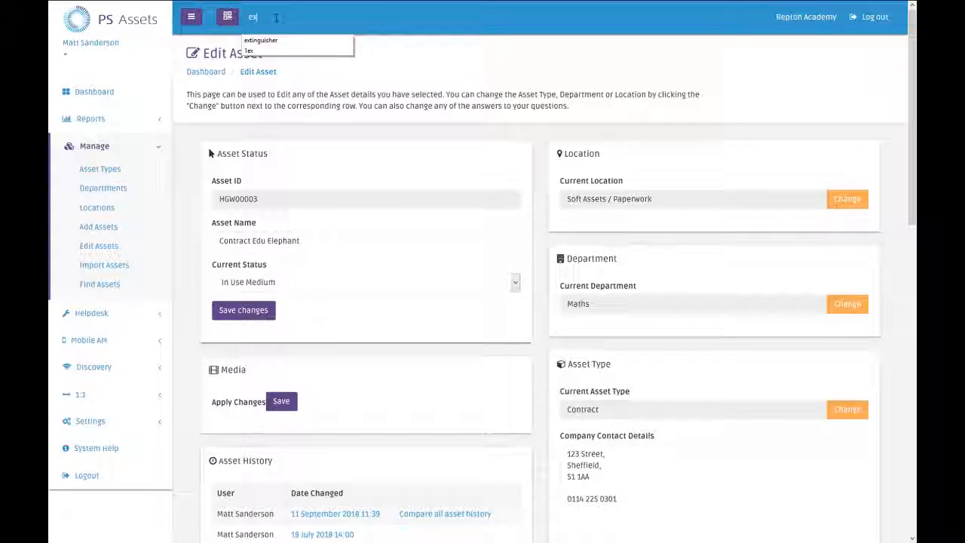
{"action": "type", "text": "ing"}
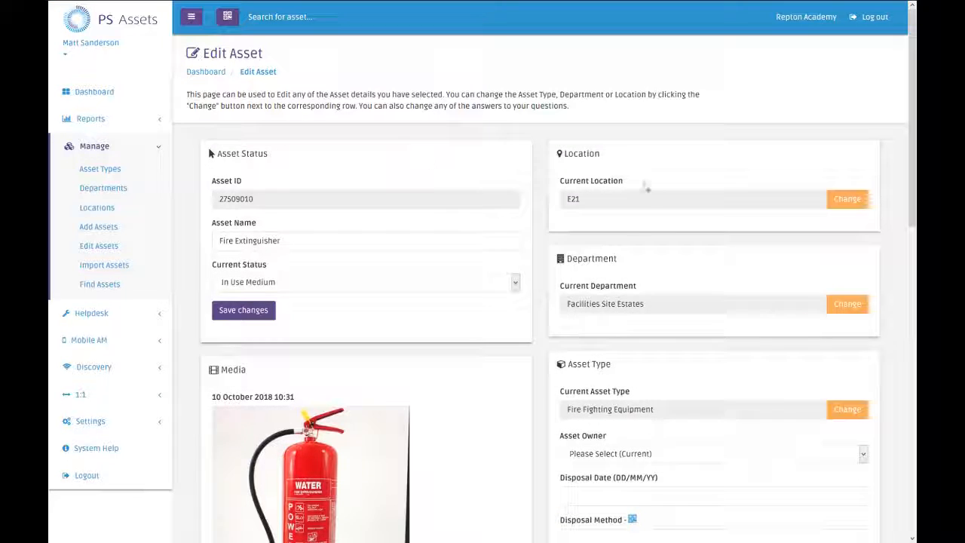
{"action": "scroll", "scroll_direction": "down", "scroll_amount": 3}
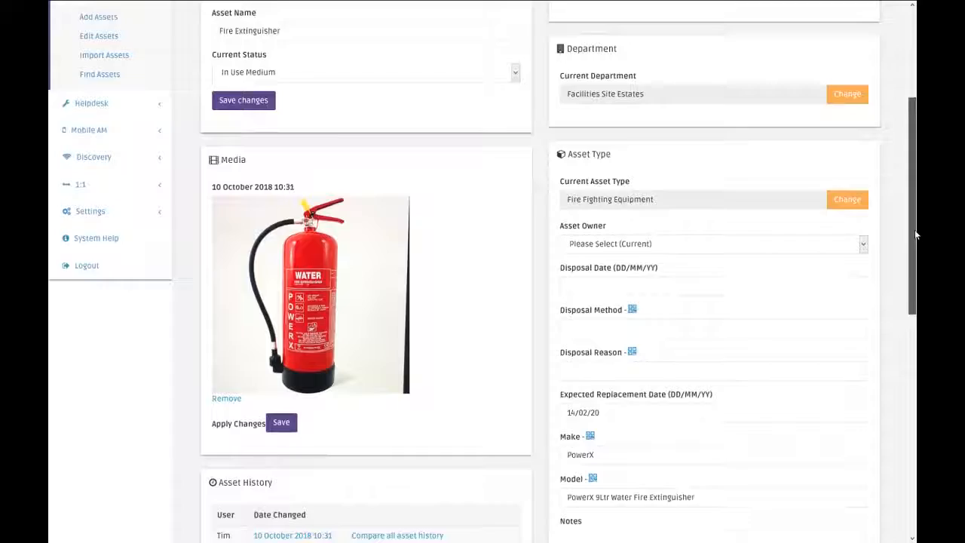
{"action": "scroll", "scroll_direction": "down", "scroll_amount": 3}
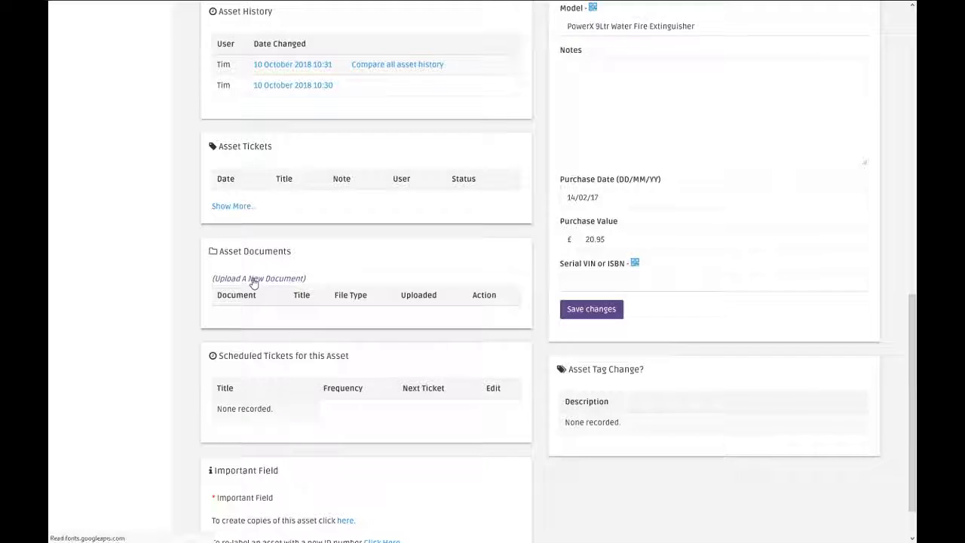
Step: Begin a new document upload for the fire extinguisher with the title '2019 Safety Inspection'
{"action": "left_click", "coordinate": [260, 277]}
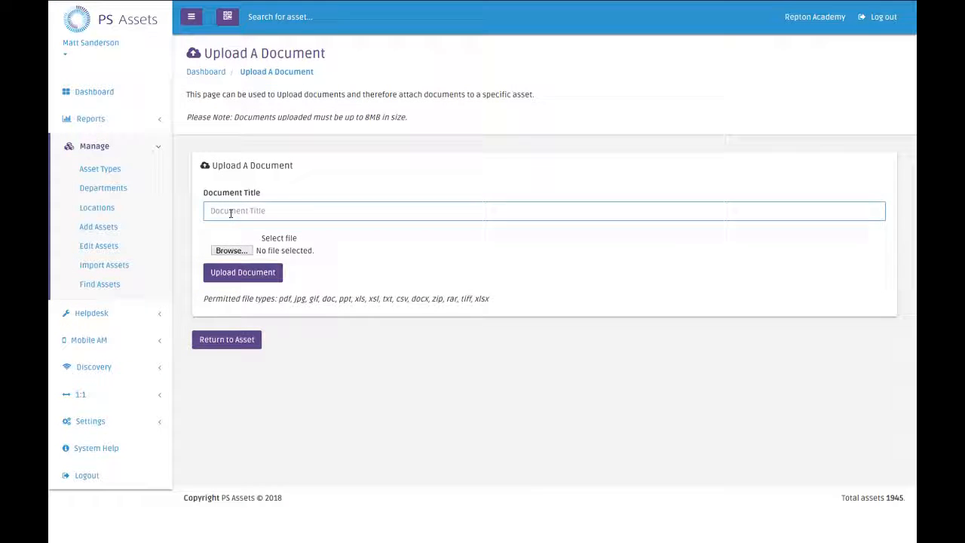
{"action": "type", "text": "2019 Sa"}
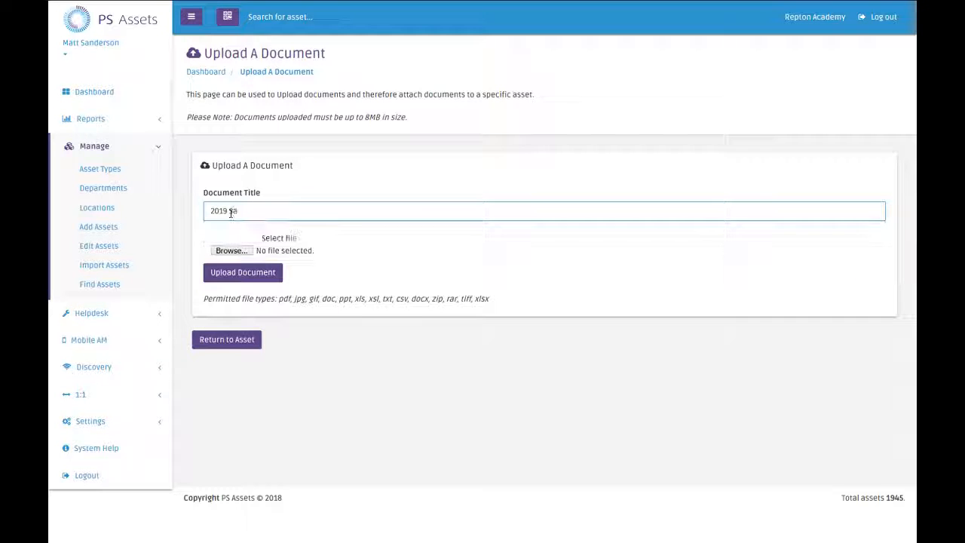
{"action": "type", "text": "fetu"}
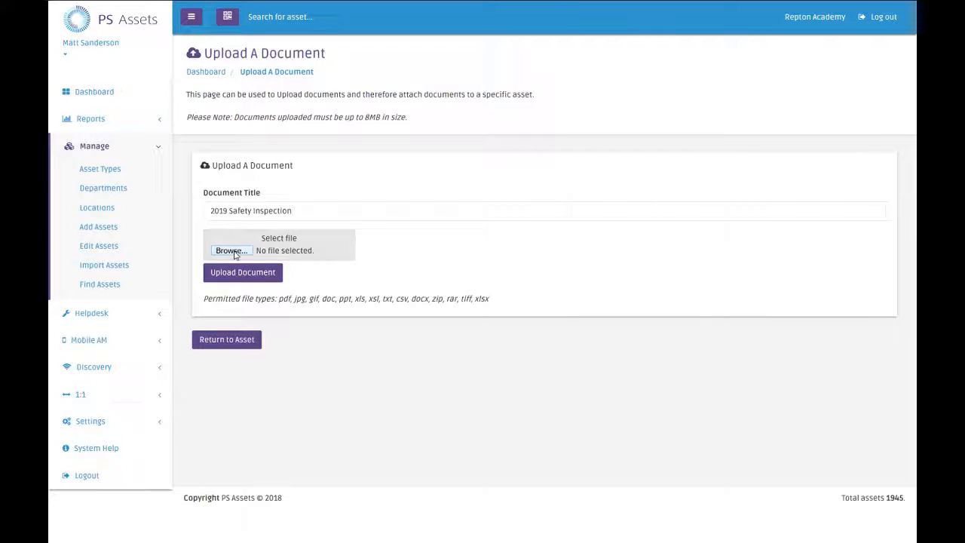
Step: Select contractor-certificate.pdf as the file and upload it to the fire extinguisher asset
{"action": "left_click", "coordinate": [232, 250]}
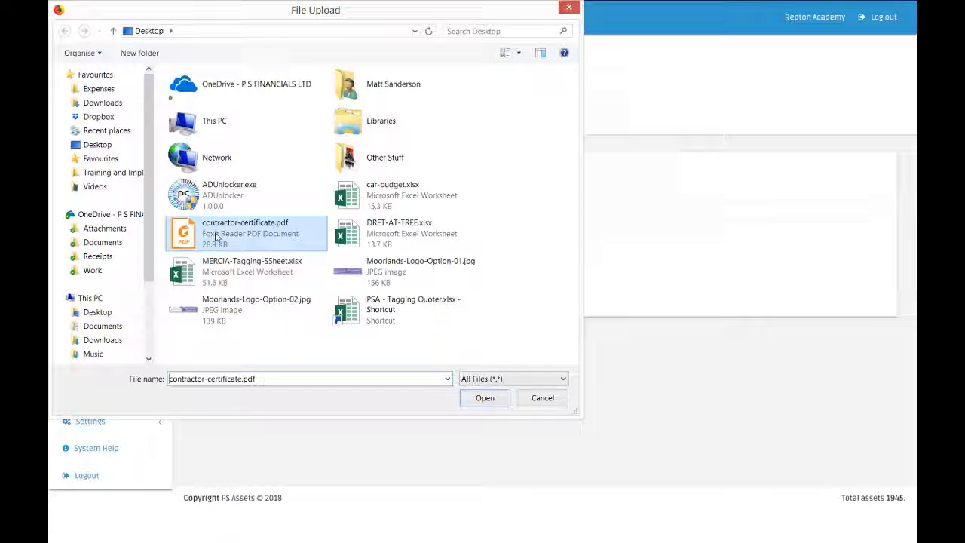
{"action": "left_click", "coordinate": [485, 398]}
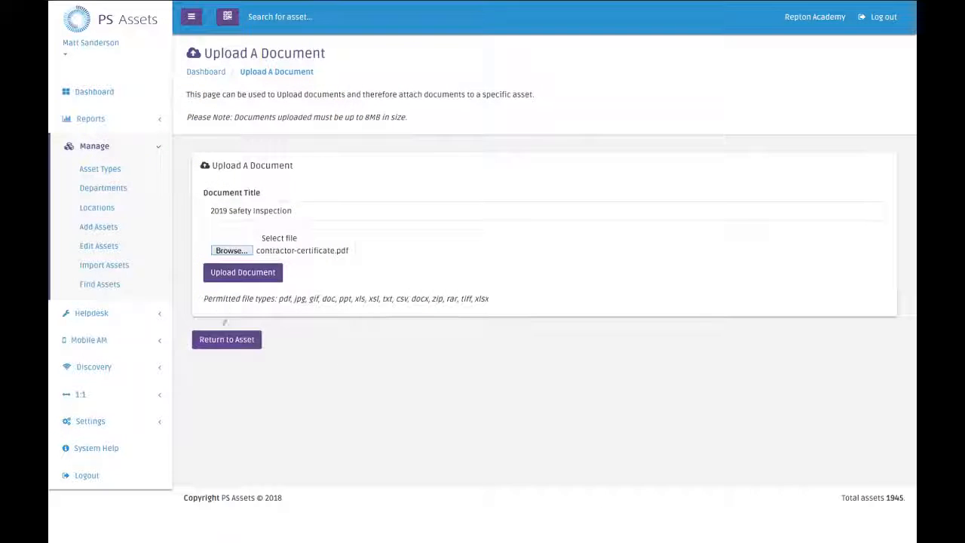
{"action": "left_click", "coordinate": [242, 272]}
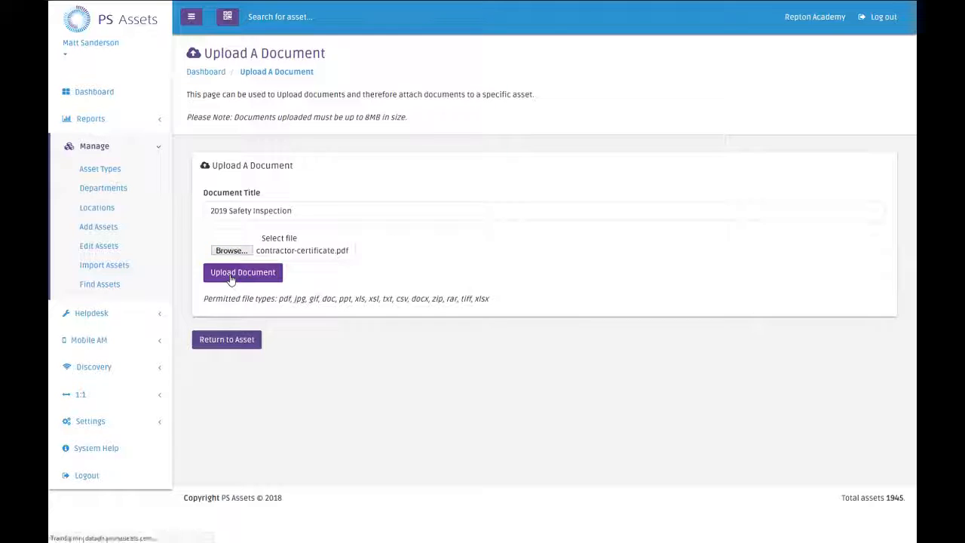
{"action": "left_click", "coordinate": [241, 271]}
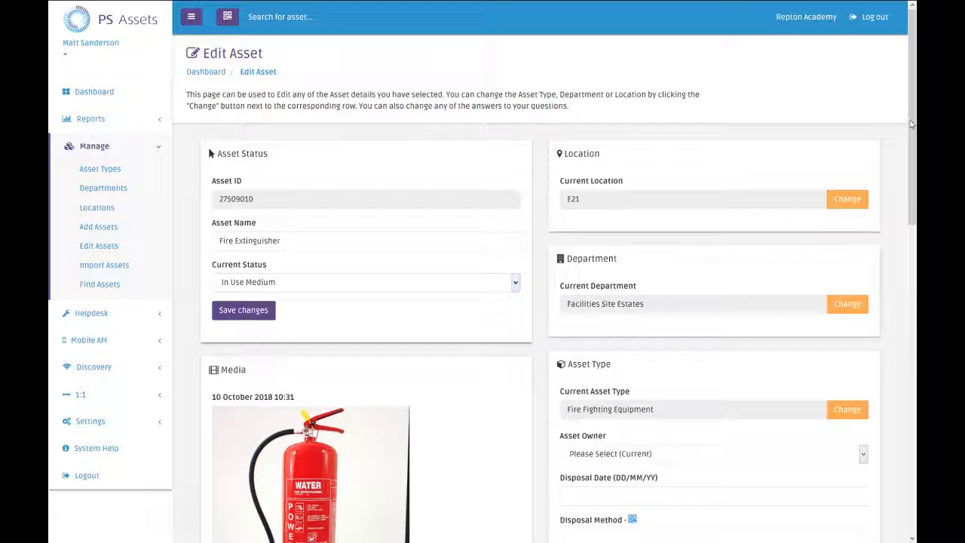
Step: Confirm contractor-certificate.pdf appears under Asset Documents, then start another blank document upload
{"action": "scroll", "scroll_direction": "down", "scroll_amount": 3}
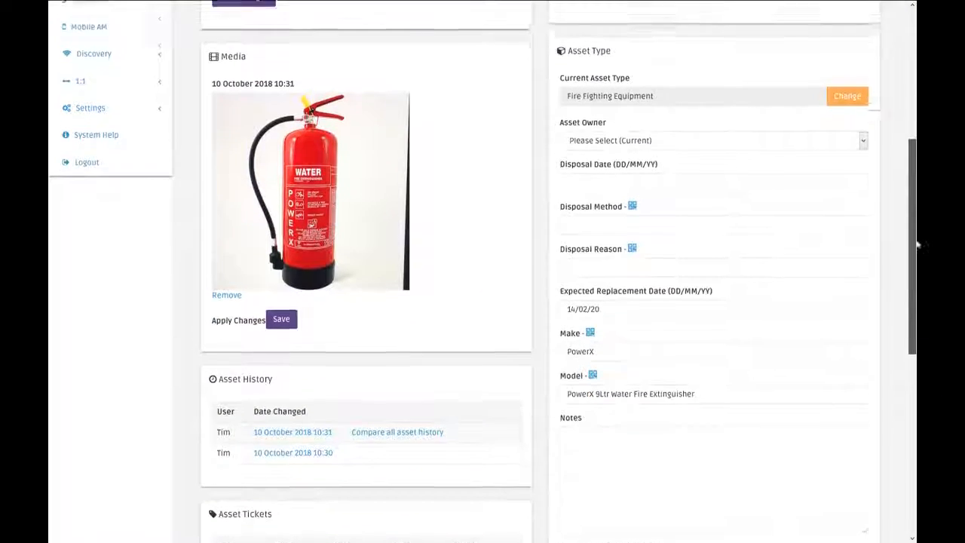
{"action": "scroll", "scroll_direction": "down", "scroll_amount": 3}
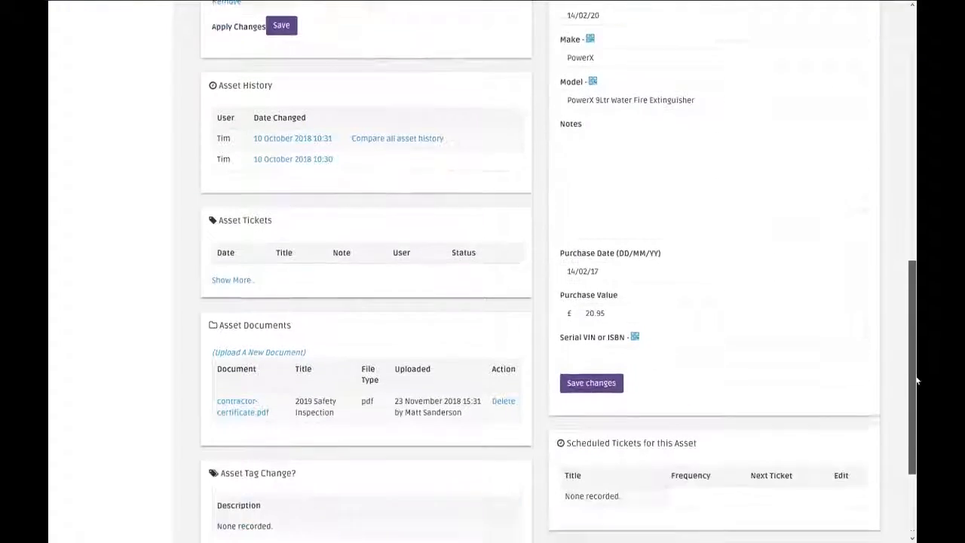
{"action": "scroll", "scroll_direction": "down", "scroll_amount": 3}
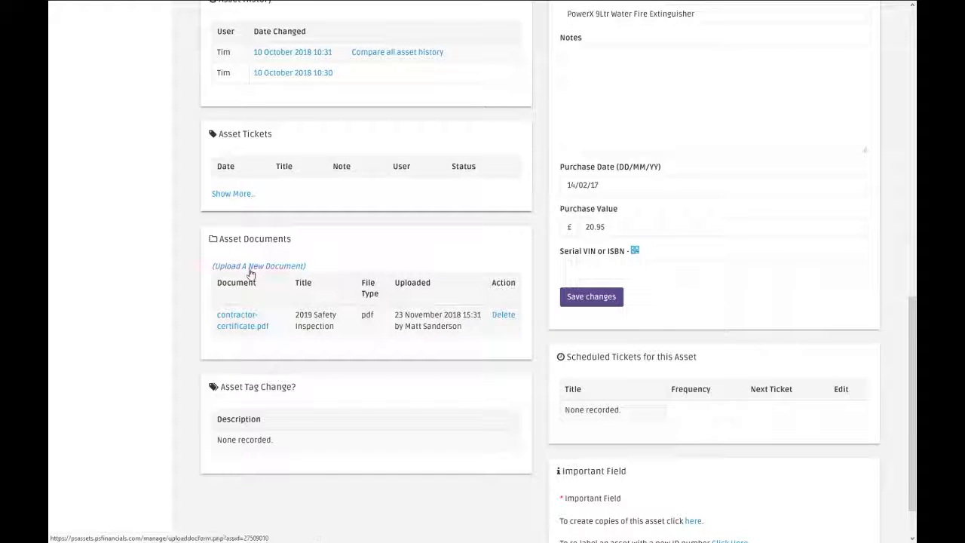
{"action": "left_click", "coordinate": [259, 265]}
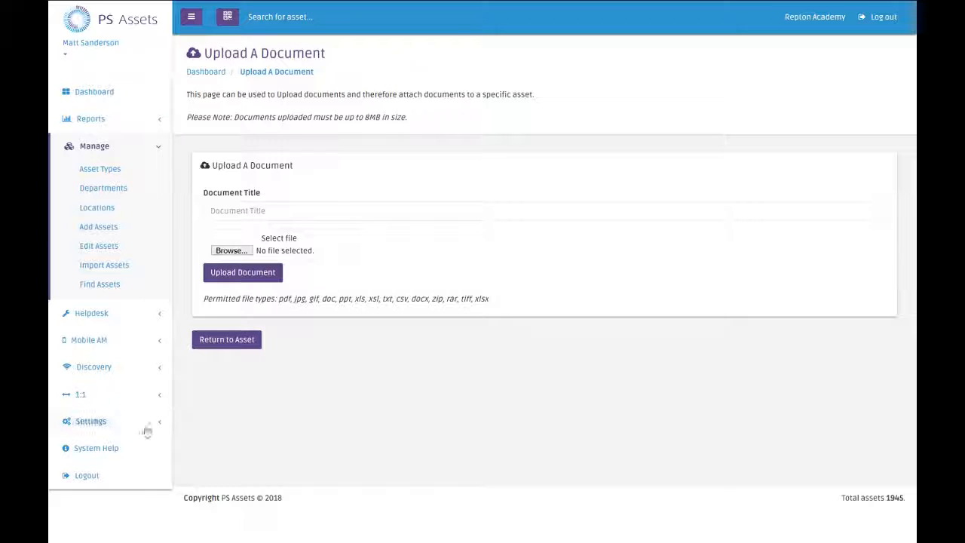
{"action": "mouse_move", "coordinate": [117, 448]}
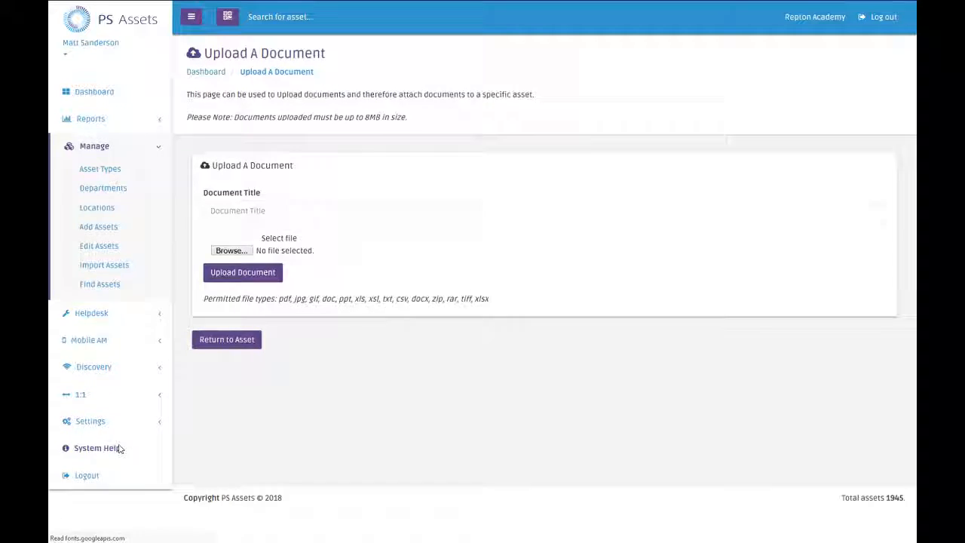
Step: Go to System Help's Contact Support details, select the phone number and focus the Your Query box
{"action": "left_click", "coordinate": [97, 446]}
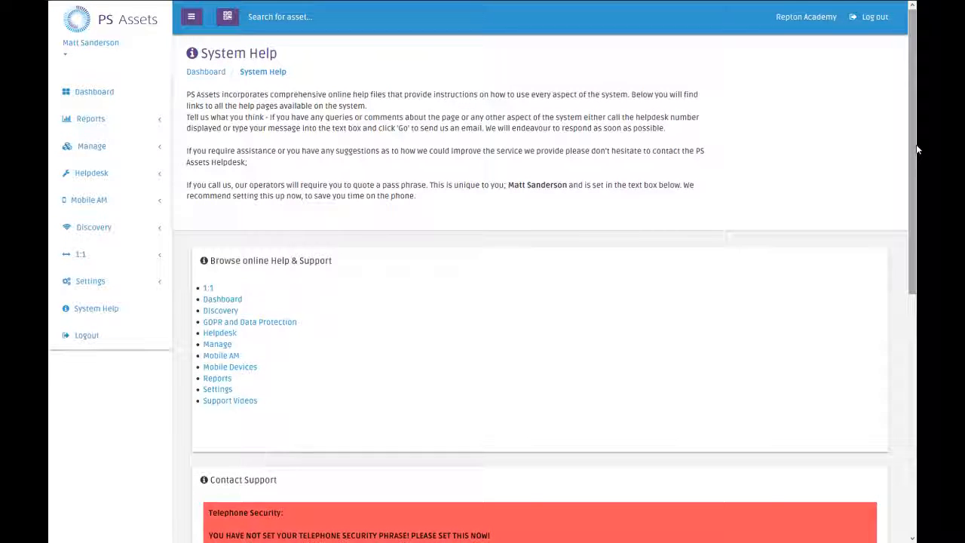
{"action": "scroll", "scroll_direction": "down", "scroll_amount": 3}
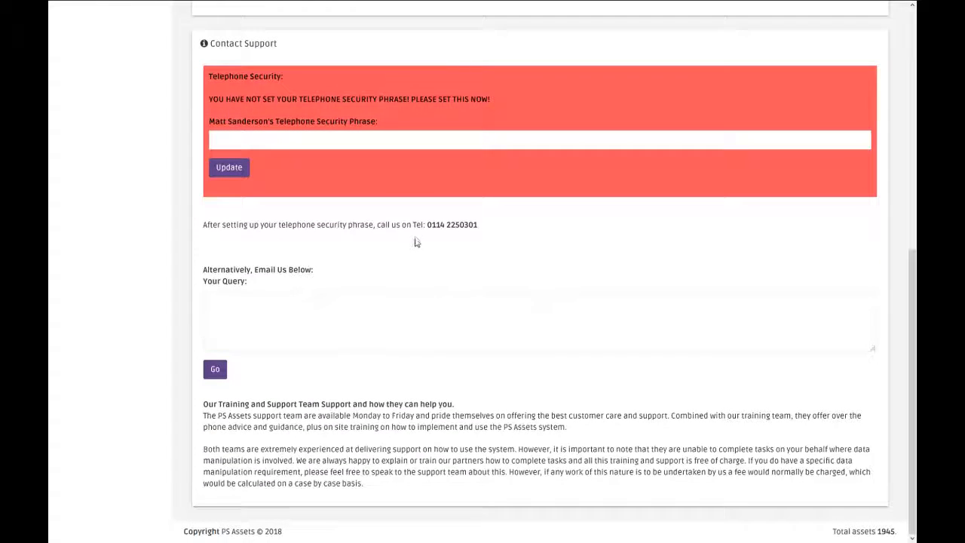
{"action": "double_click", "coordinate": [452, 224]}
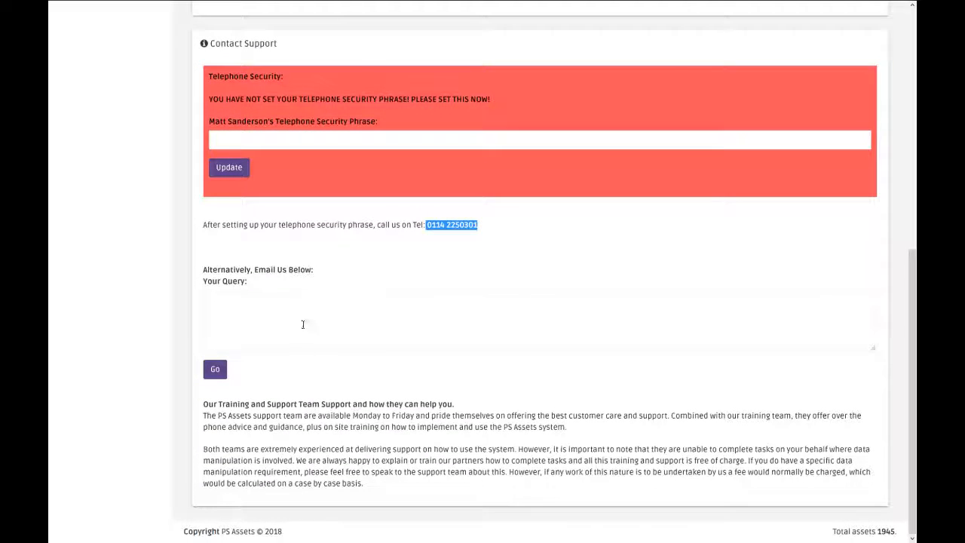
{"action": "left_click", "coordinate": [301, 320]}
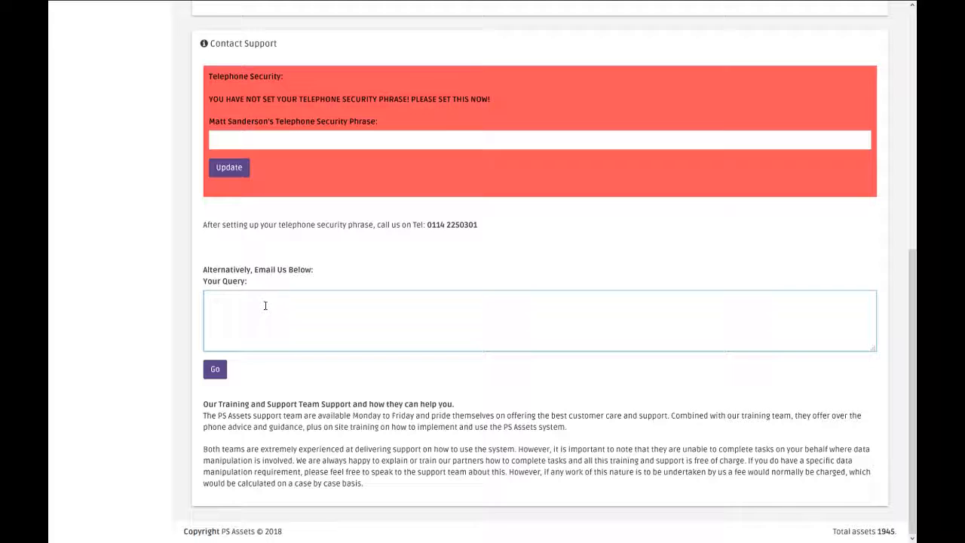
{"action": "left_click", "coordinate": [540, 320]}
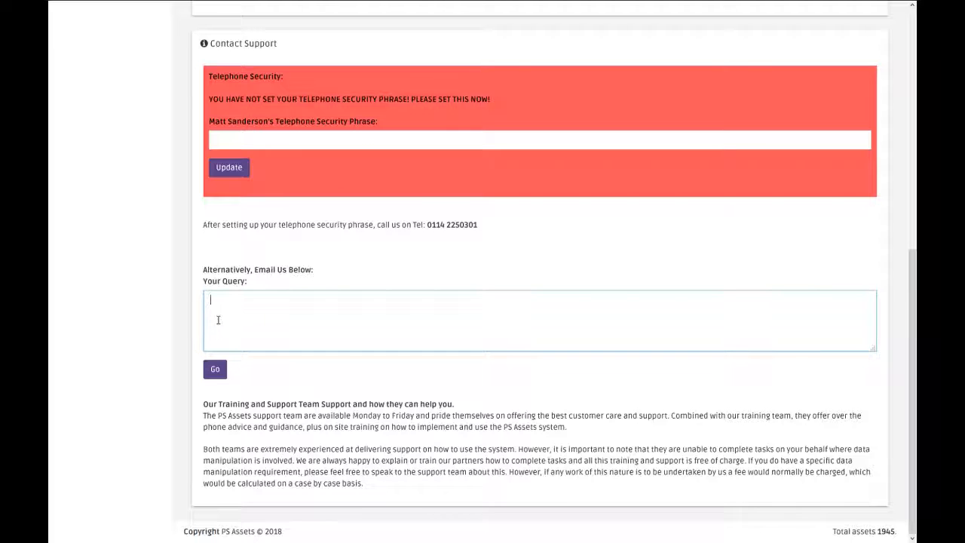